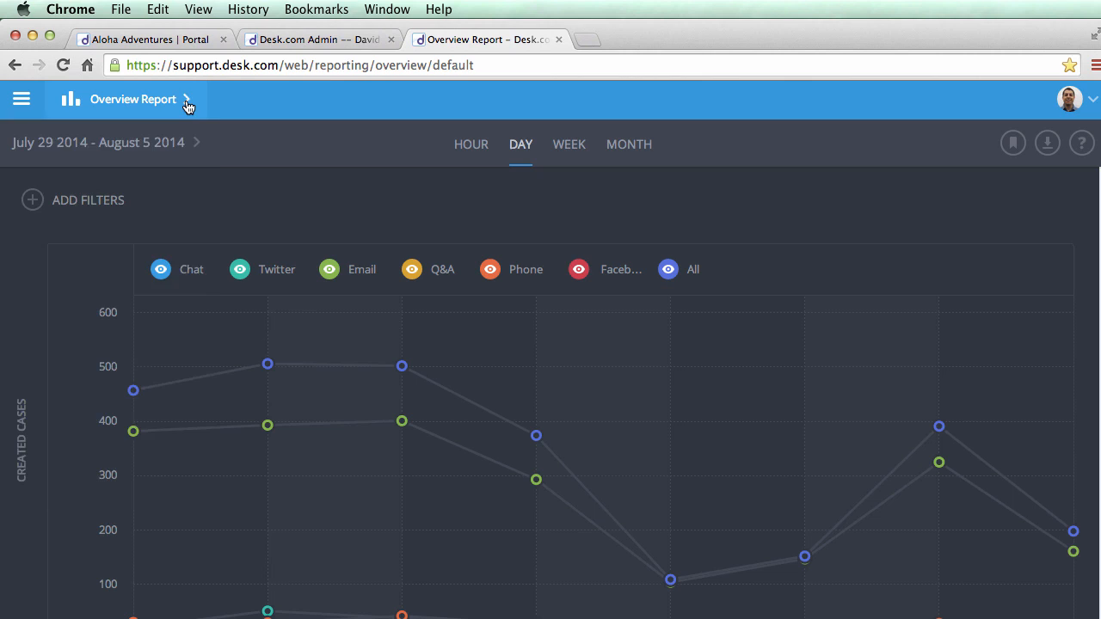
Show the Insights report menu (Overview, Groups, Agents, Labels, Custom Fields, Macros, Segmentation) over the chart
left_click(187, 98)
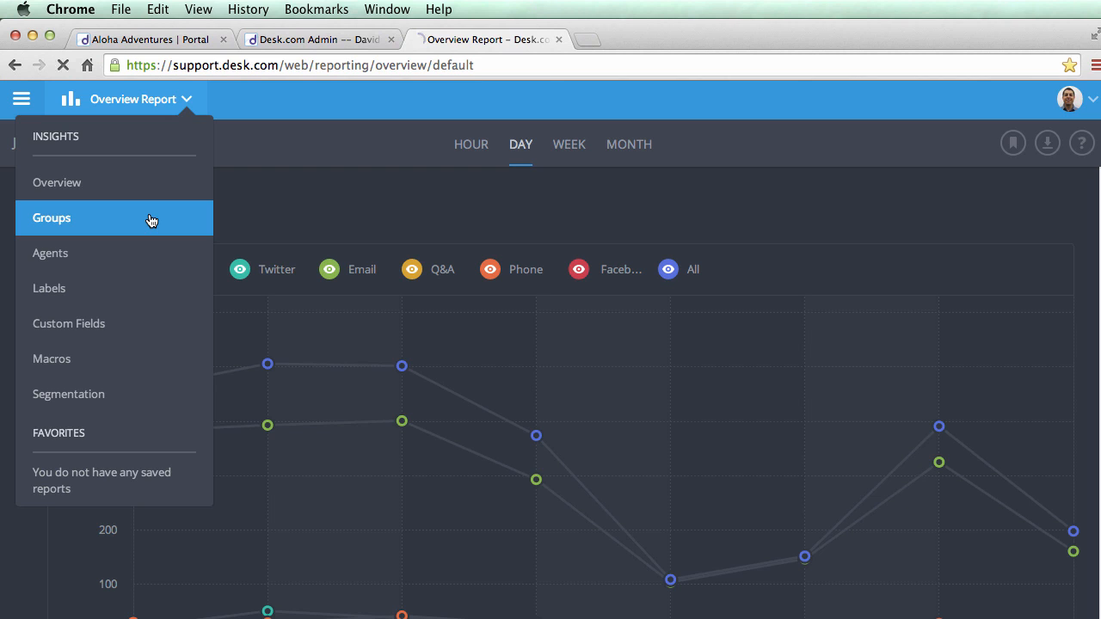
left_click(52, 217)
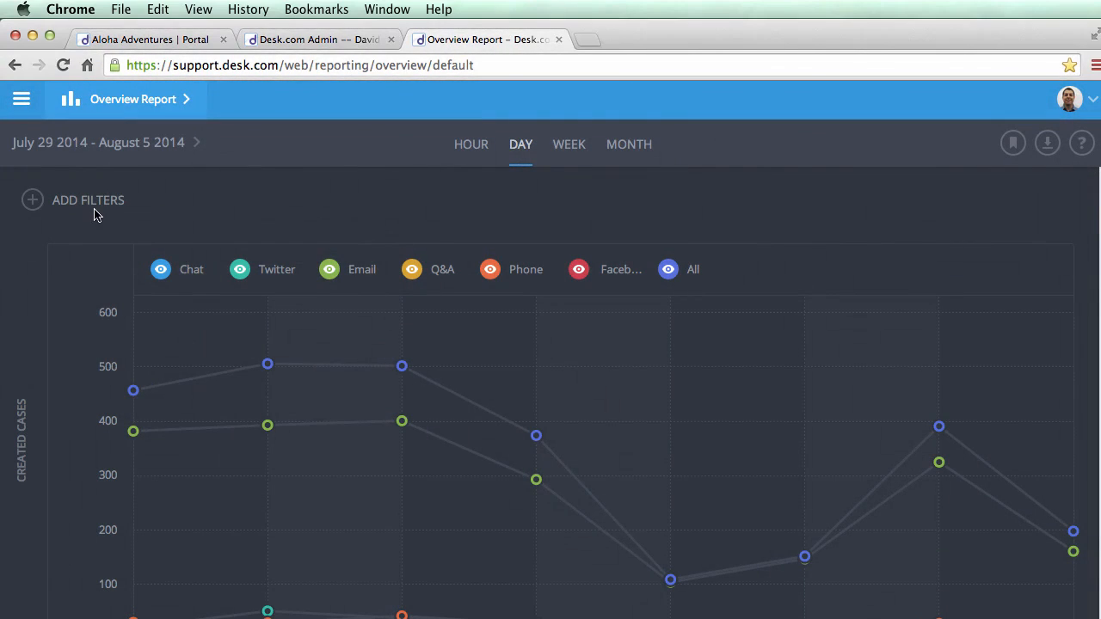
mouse_move(97, 210)
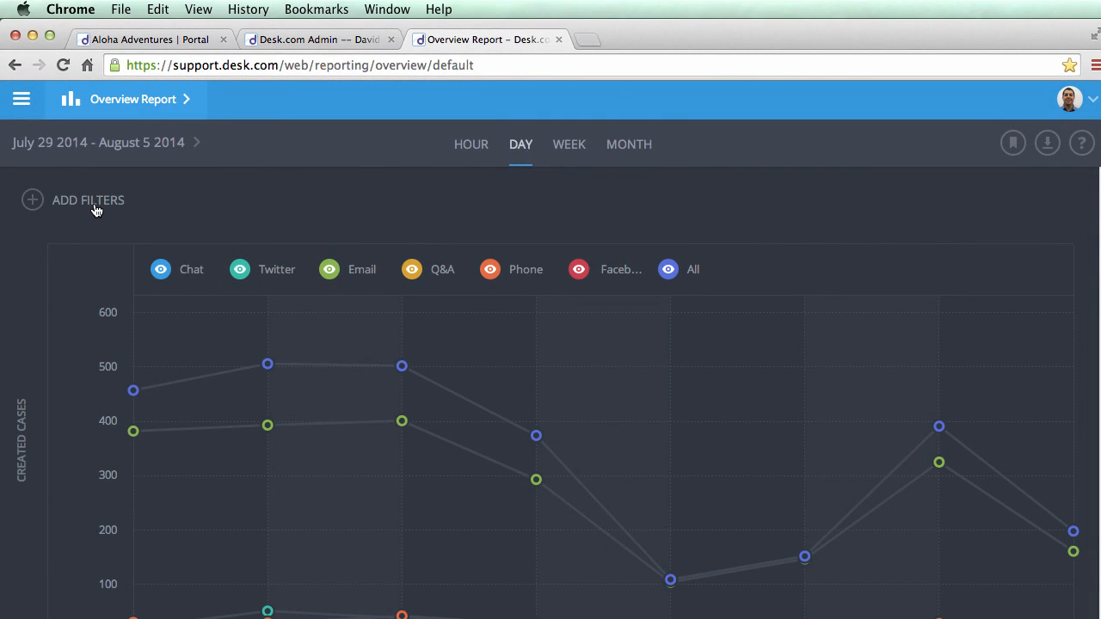